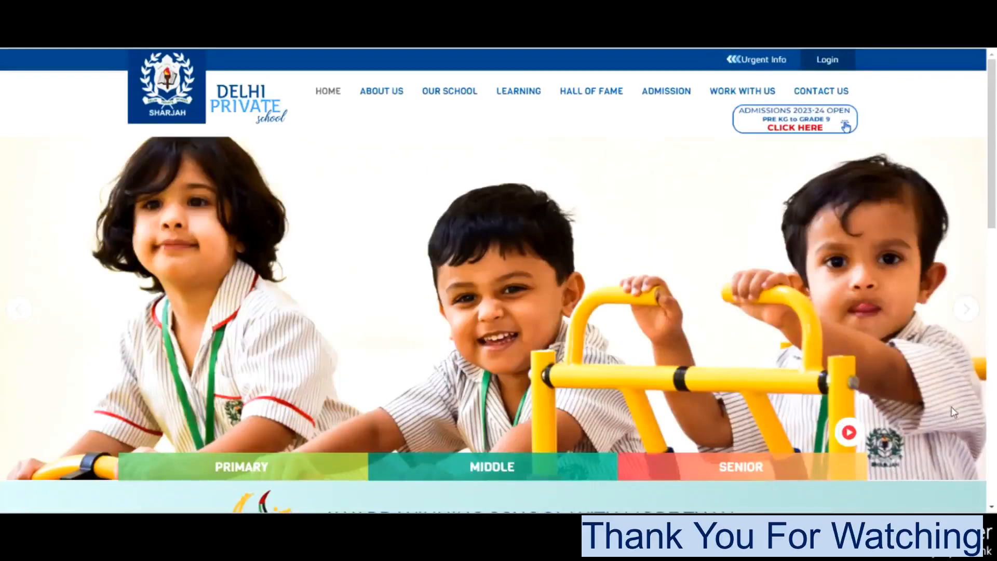
# - Flip through the homepage banner slides, then reach the job vacancies page via WORK WITH US
pyautogui.click(966, 309)
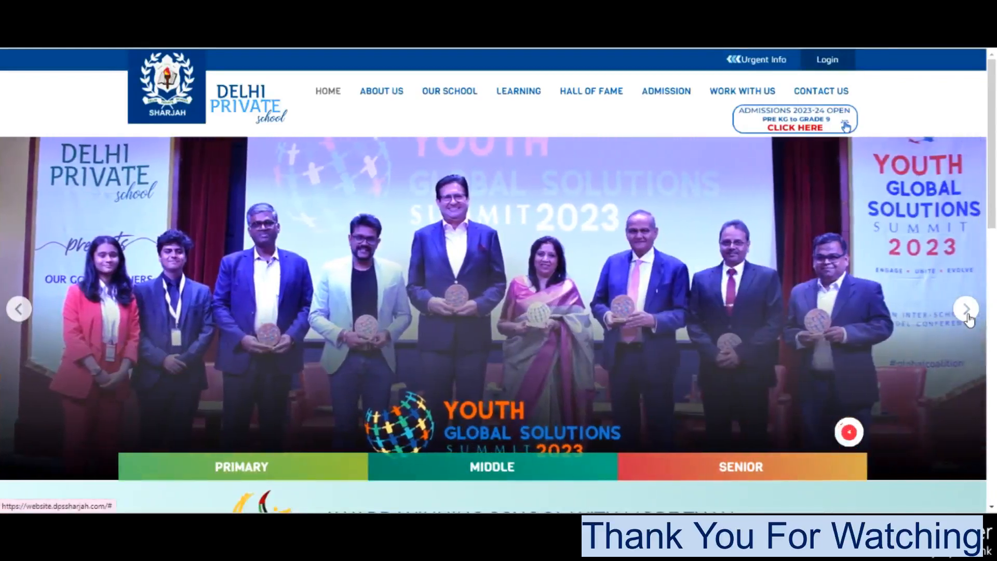
pyautogui.click(848, 432)
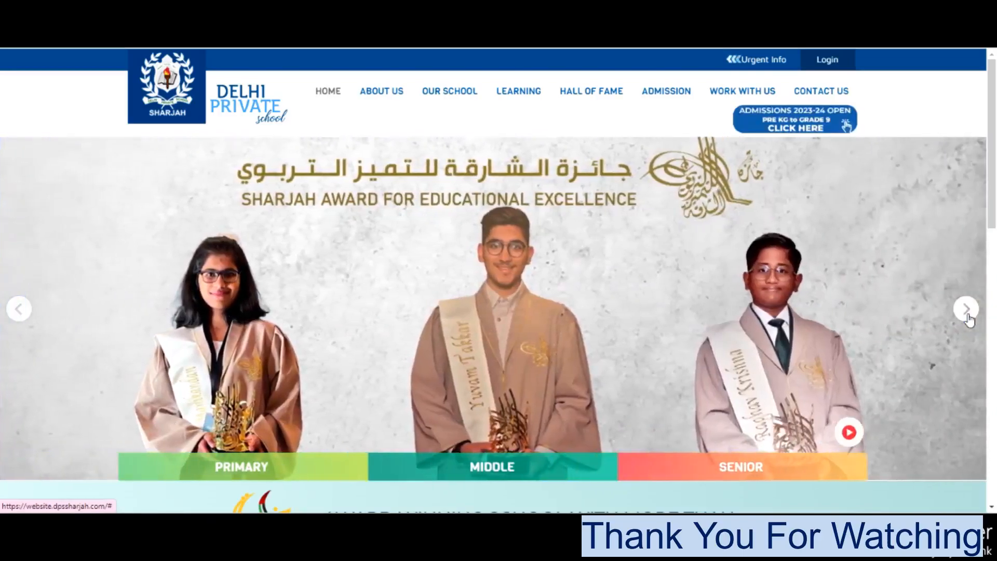
pyautogui.click(848, 432)
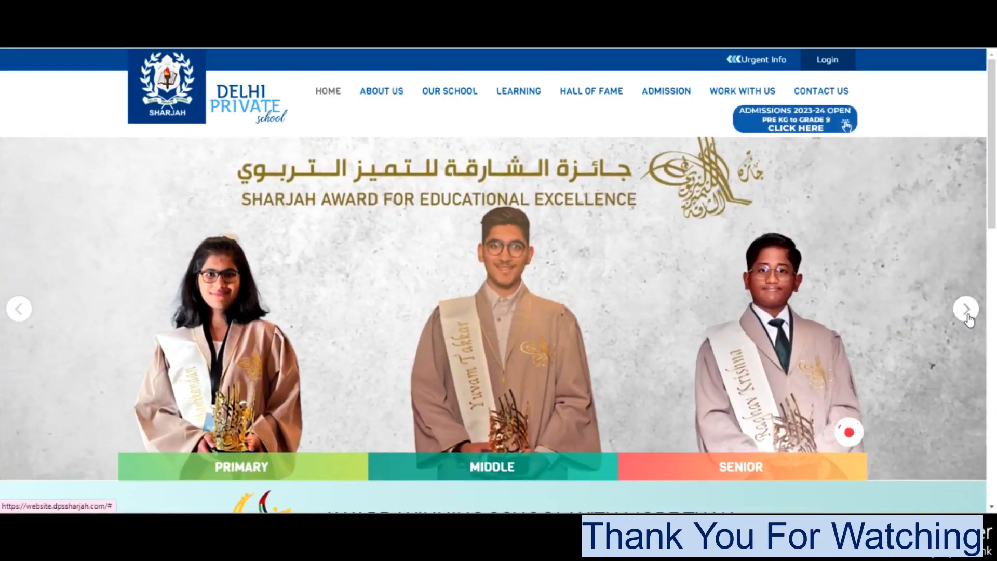
pyautogui.click(967, 308)
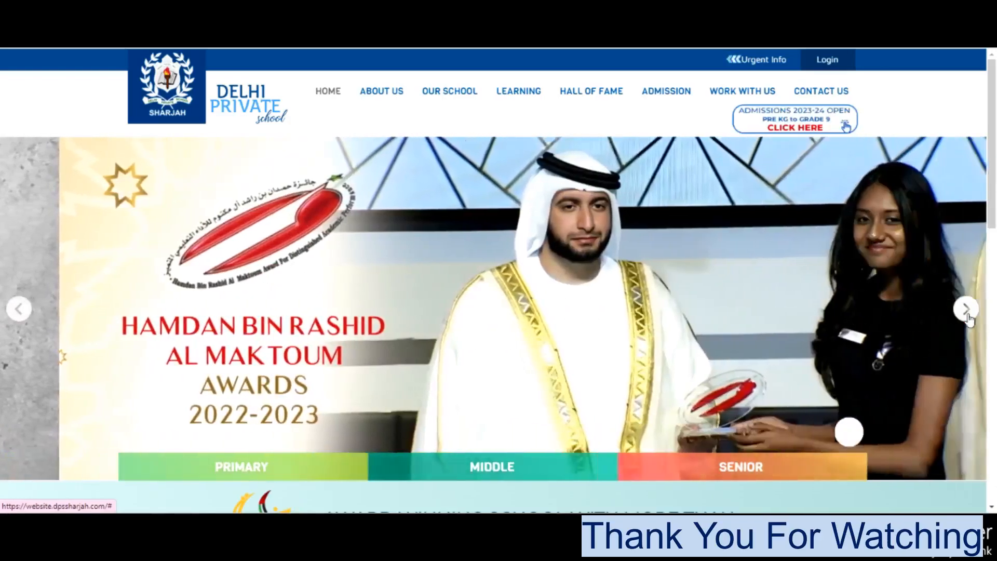
pyautogui.click(967, 309)
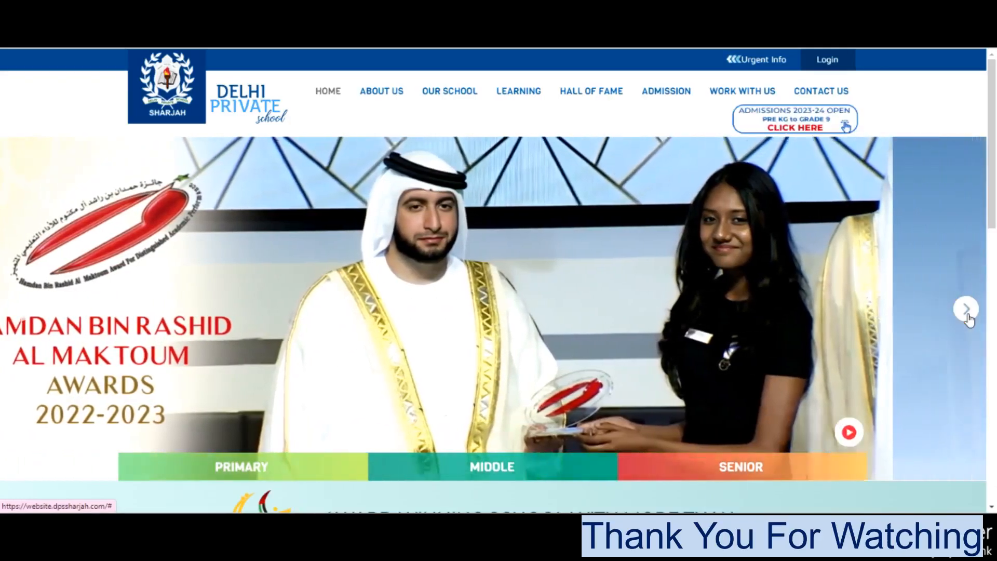
pyautogui.click(966, 308)
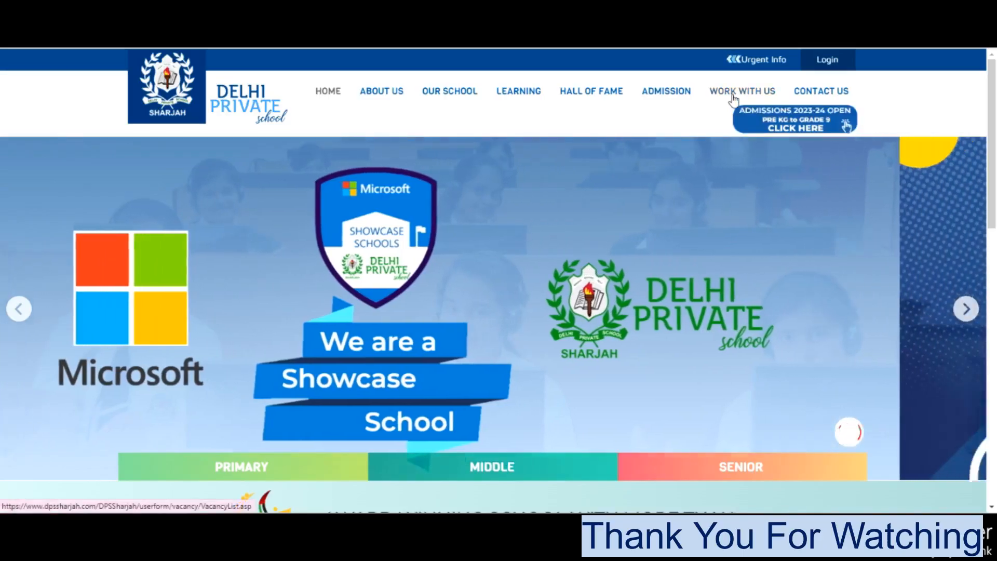
pyautogui.click(741, 91)
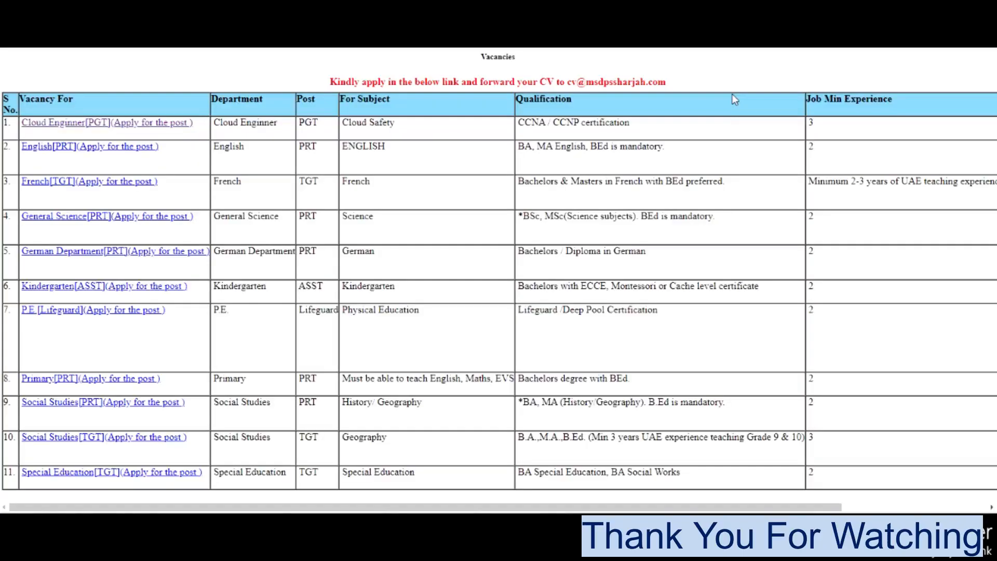
pyautogui.moveTo(42, 127)
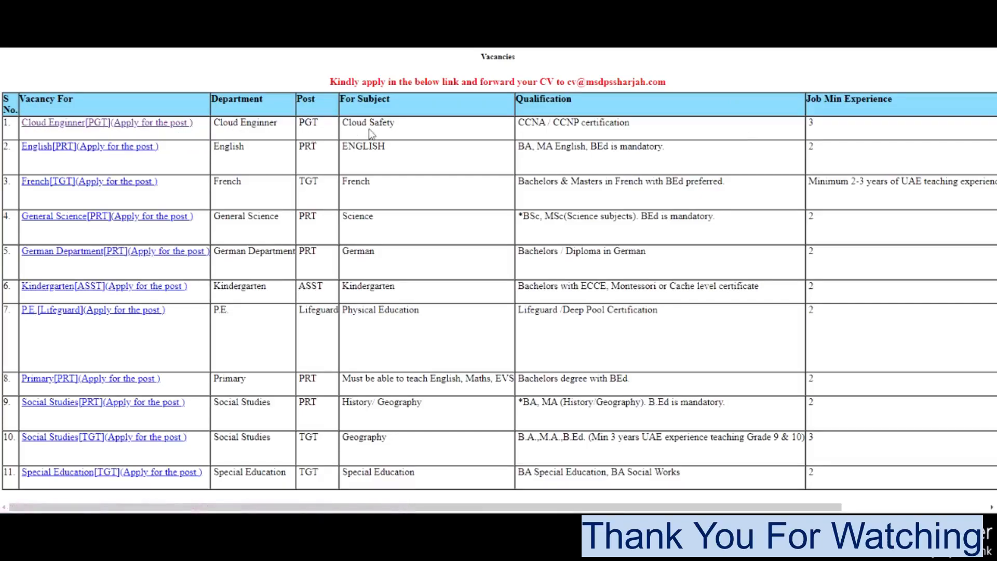
pyautogui.moveTo(641, 131)
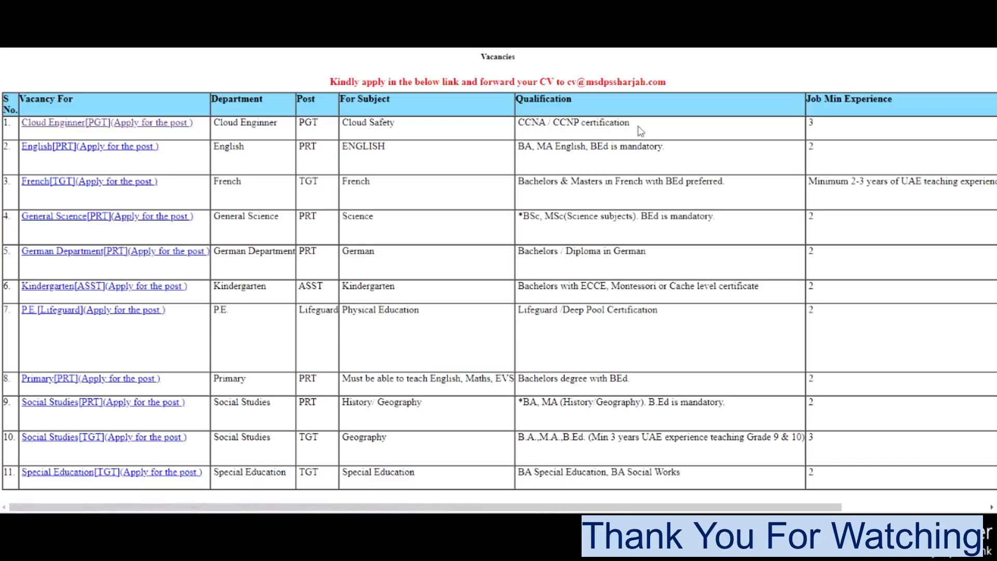
# - Read the Cloud Engineer, P.E. and lifeguard posts' qualifications and the Details column across the table
pyautogui.doubleClick(572, 122)
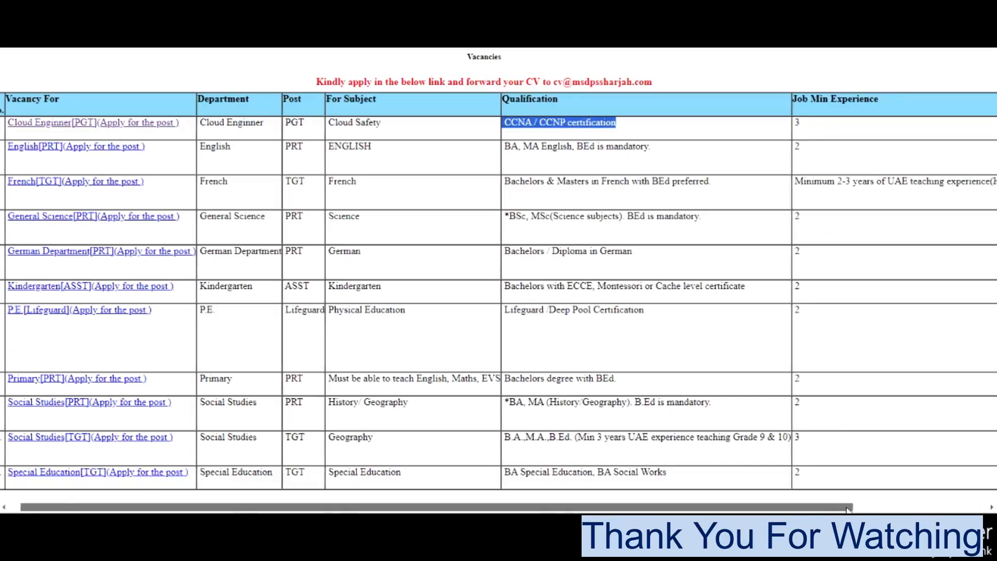
pyautogui.hscroll(3)
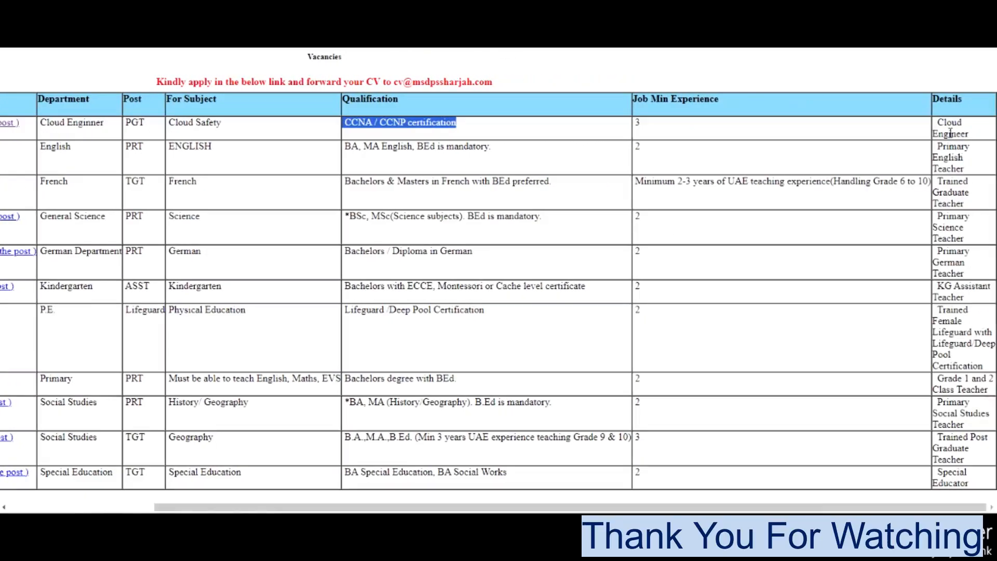
pyautogui.moveTo(966, 148)
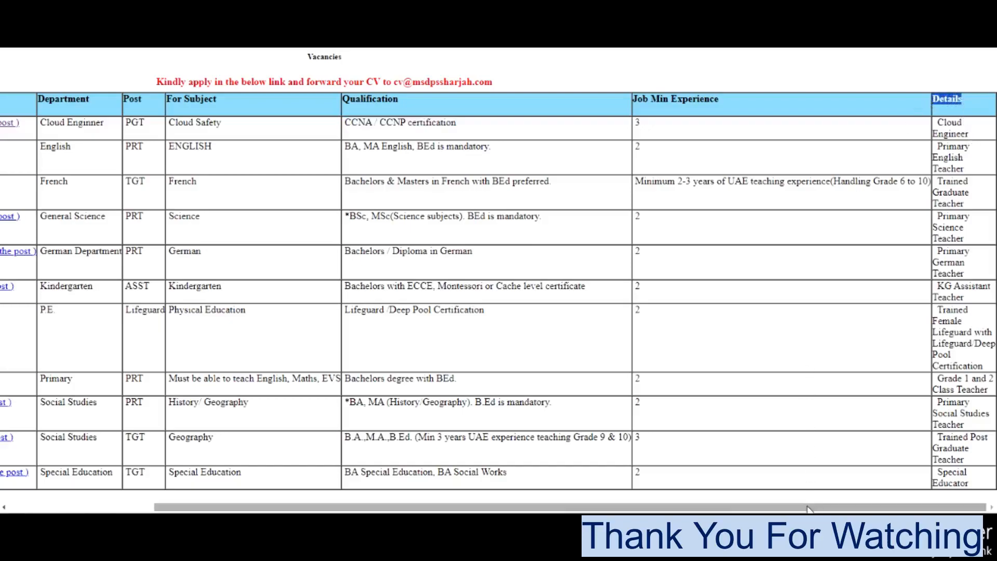
pyautogui.hscroll(-3)
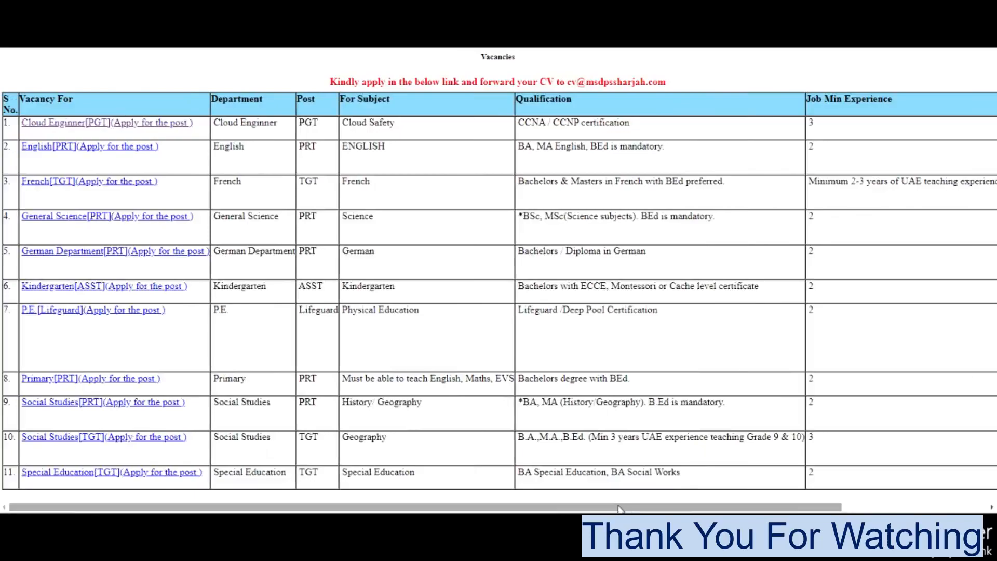
pyautogui.moveTo(304, 455)
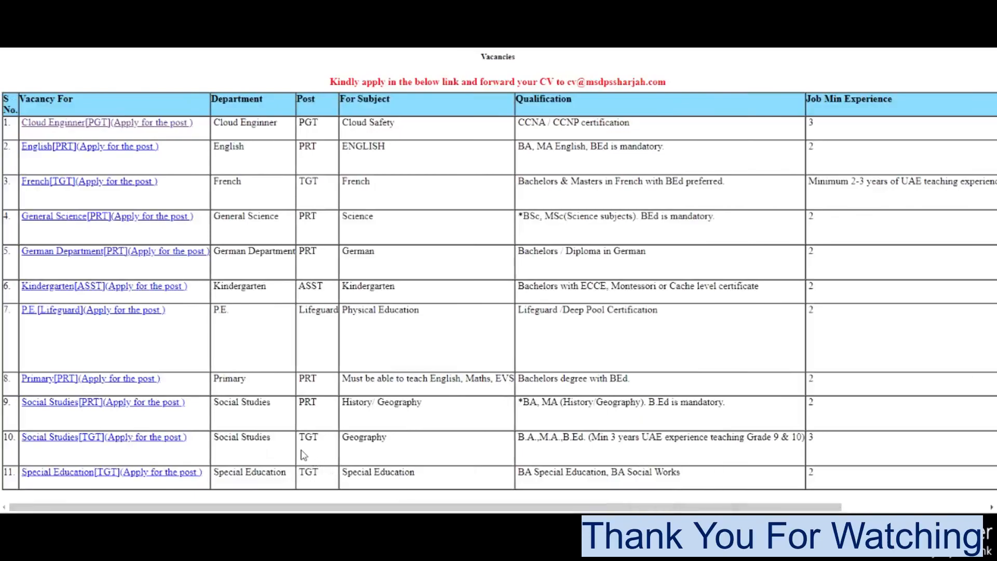
pyautogui.moveTo(146, 464)
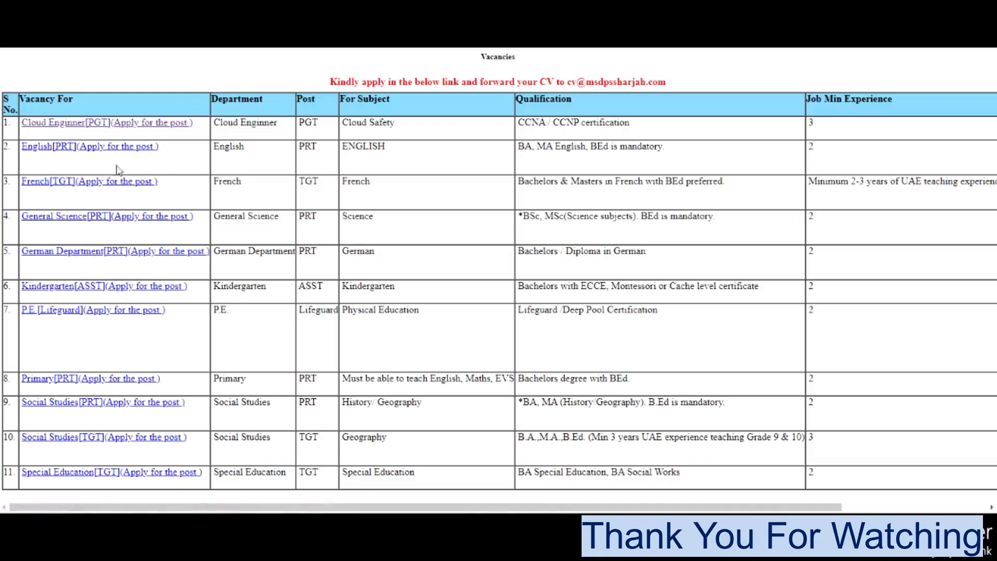
pyautogui.moveTo(69, 154)
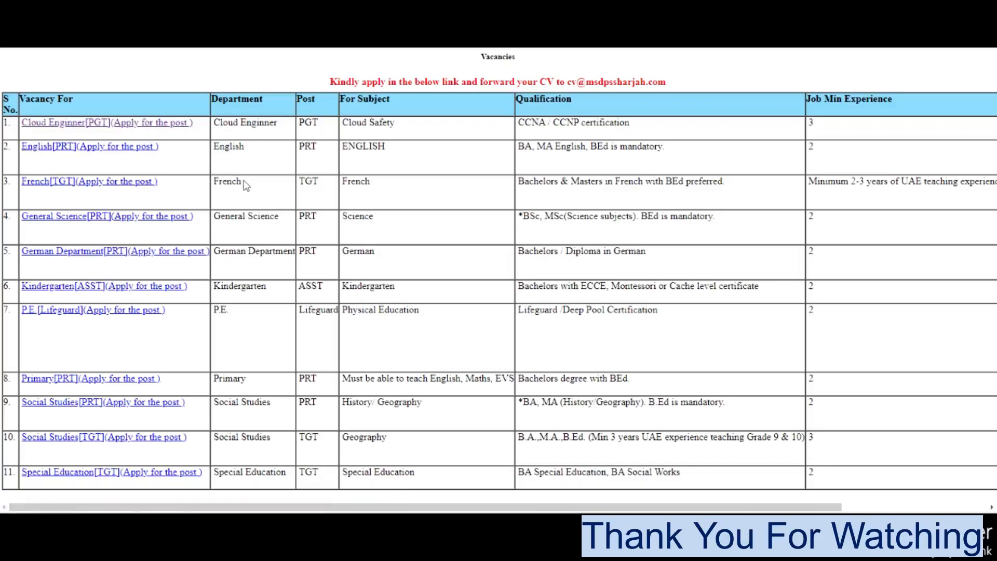
pyautogui.doubleClick(227, 145)
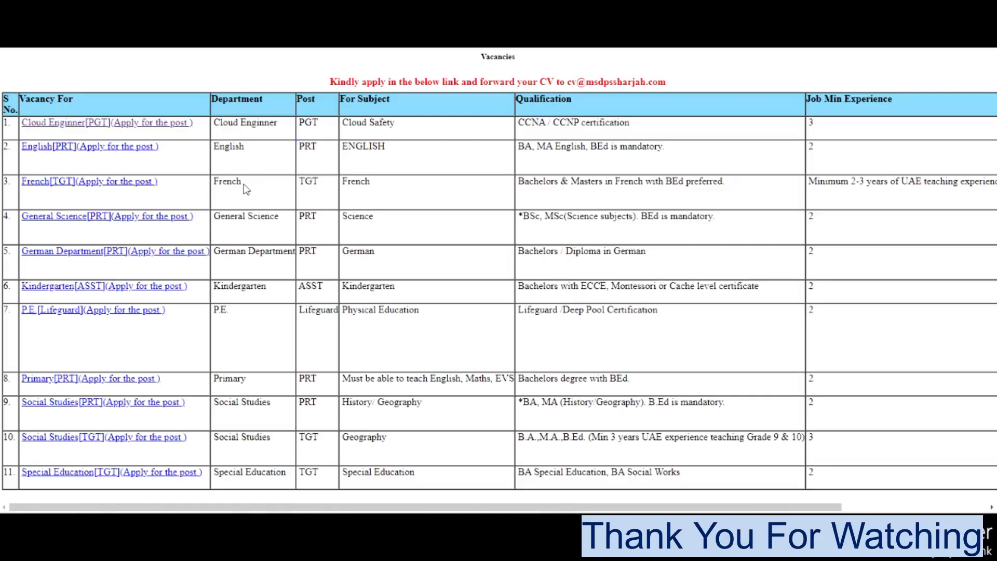
pyautogui.doubleClick(307, 180)
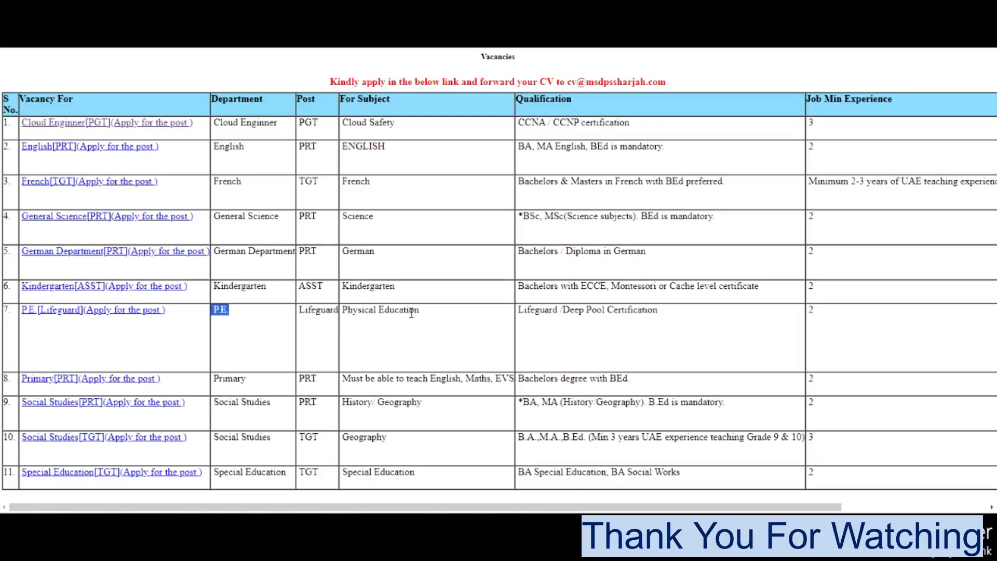
pyautogui.doubleClick(380, 309)
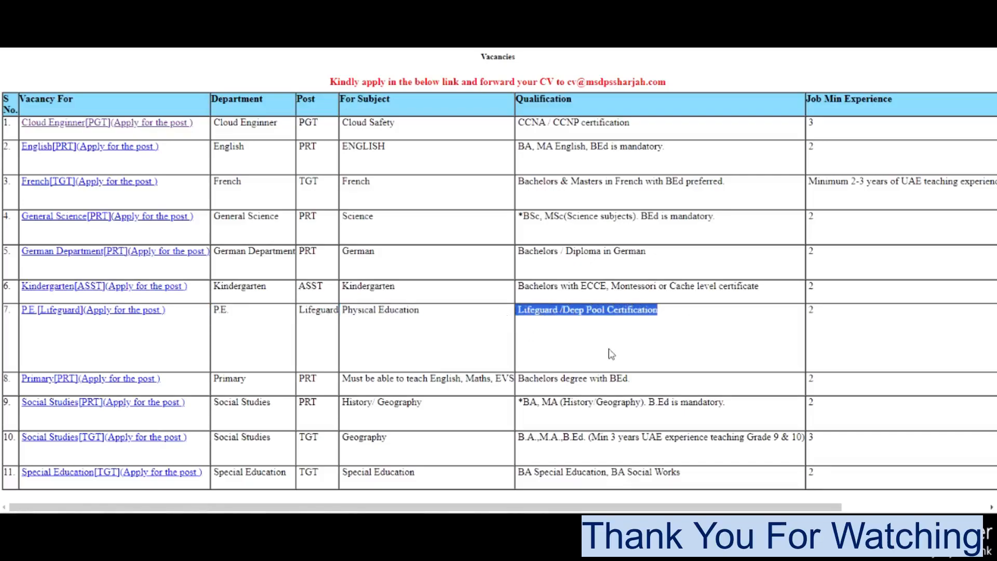
pyautogui.hscroll(3)
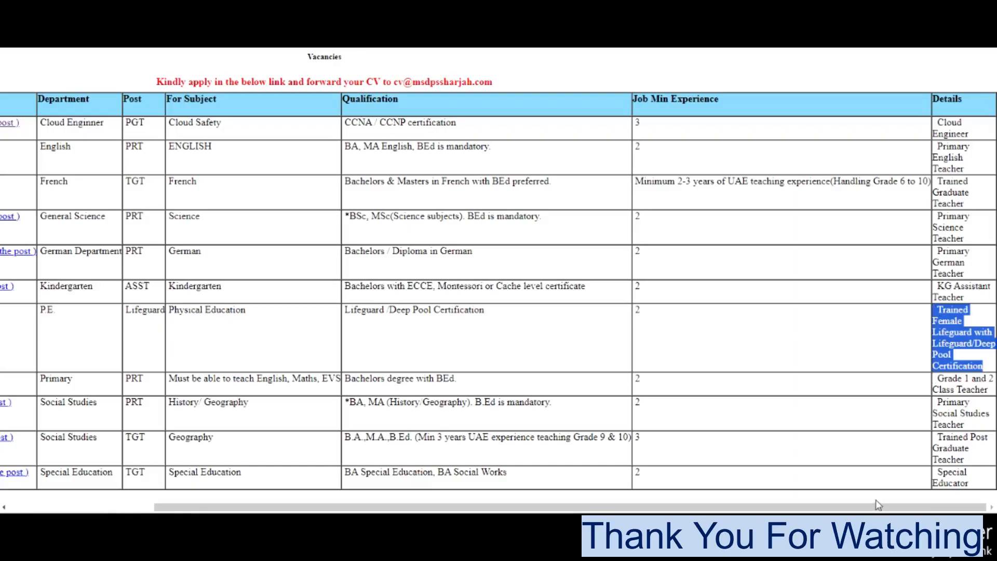
pyautogui.moveTo(842, 485)
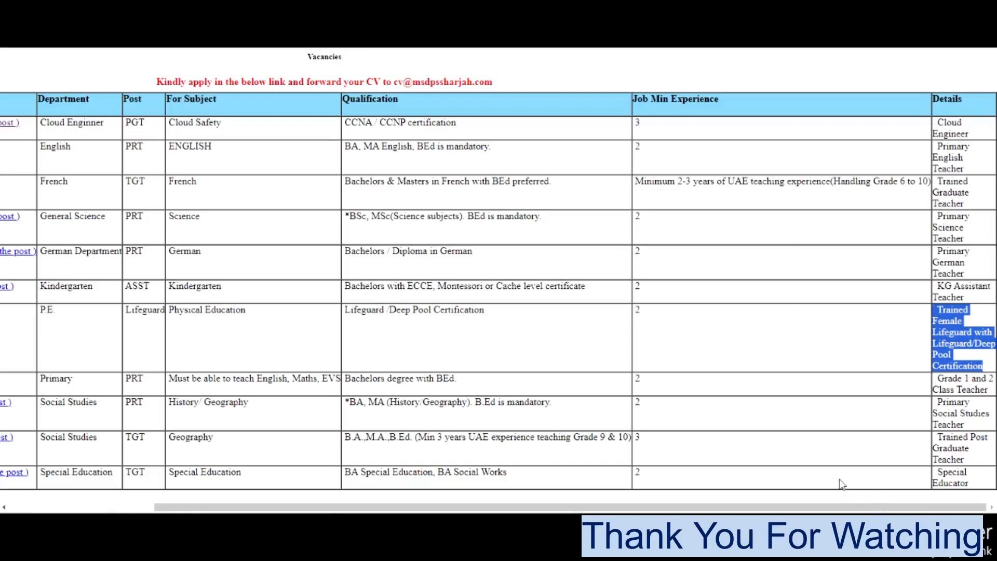
pyautogui.moveTo(868, 478)
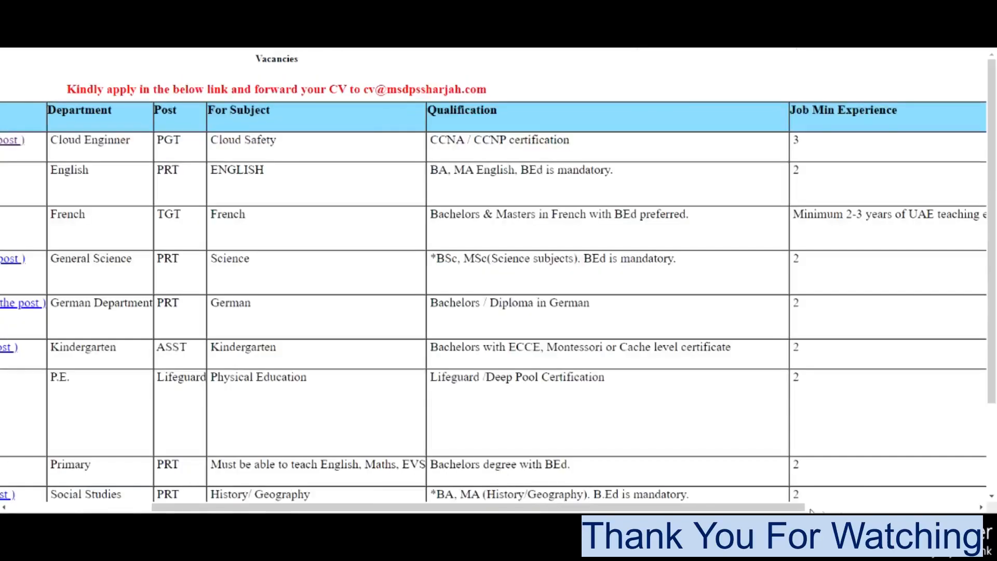
pyautogui.hscroll(-3)
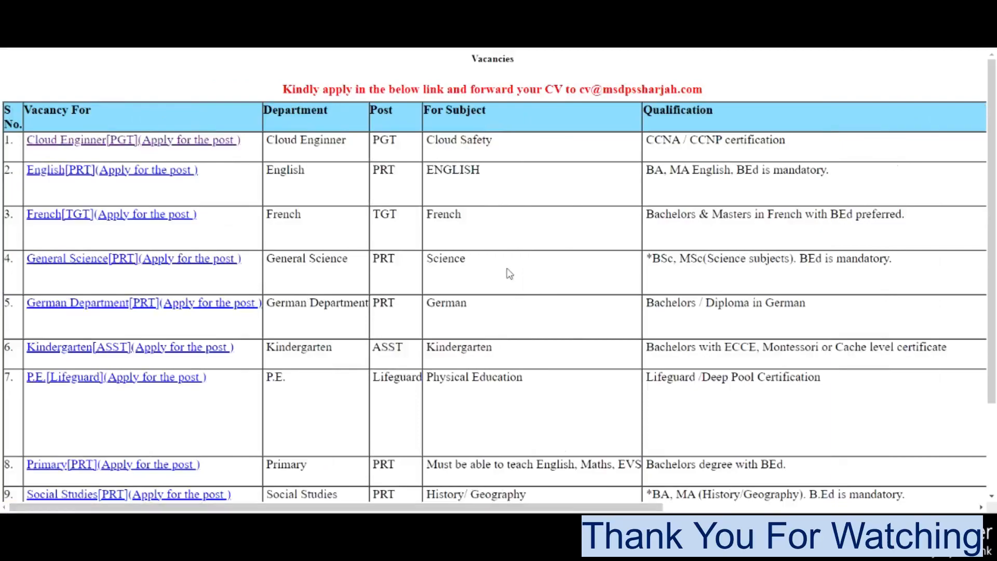
pyautogui.scroll(-3)
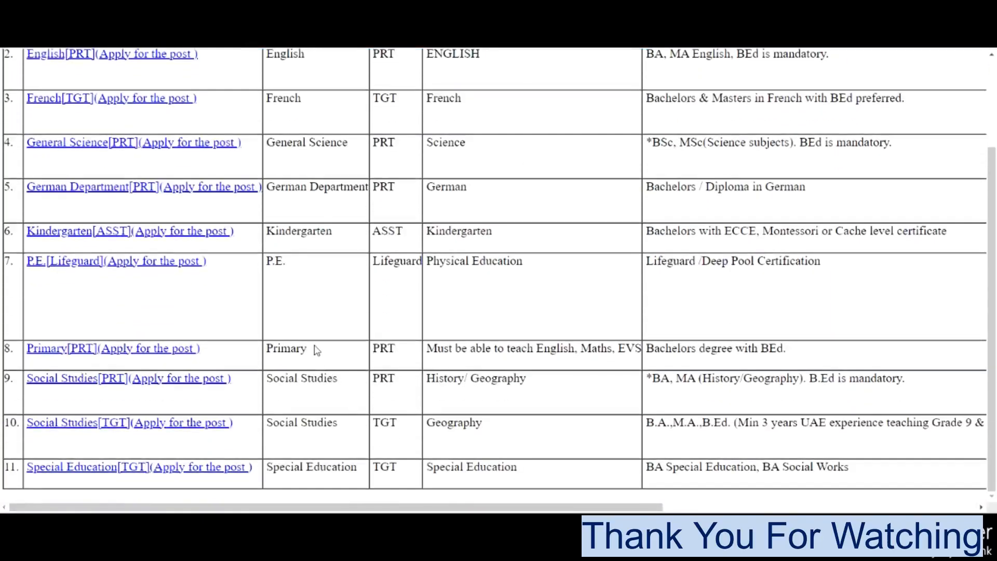
pyautogui.moveTo(309, 353)
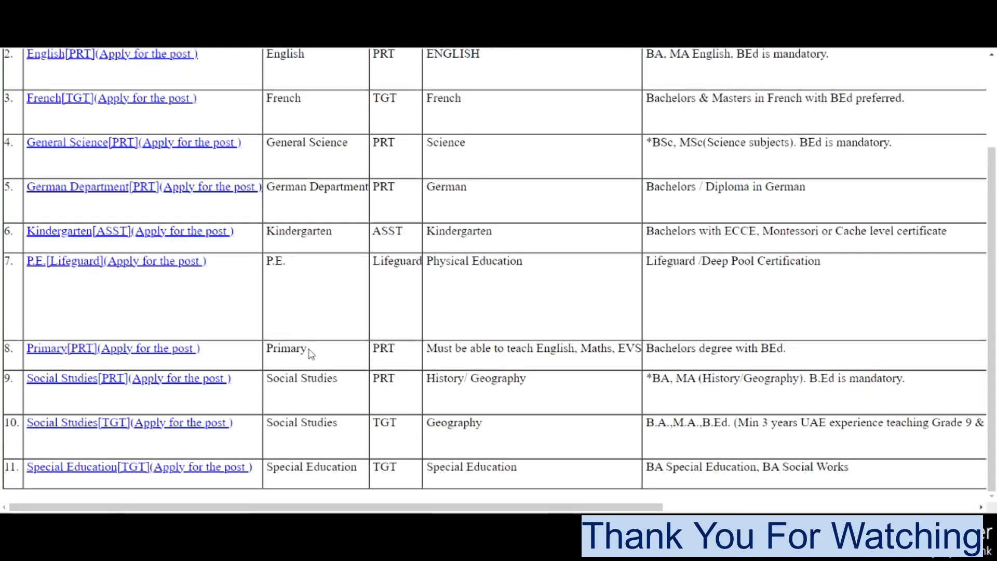
pyautogui.doubleClick(286, 348)
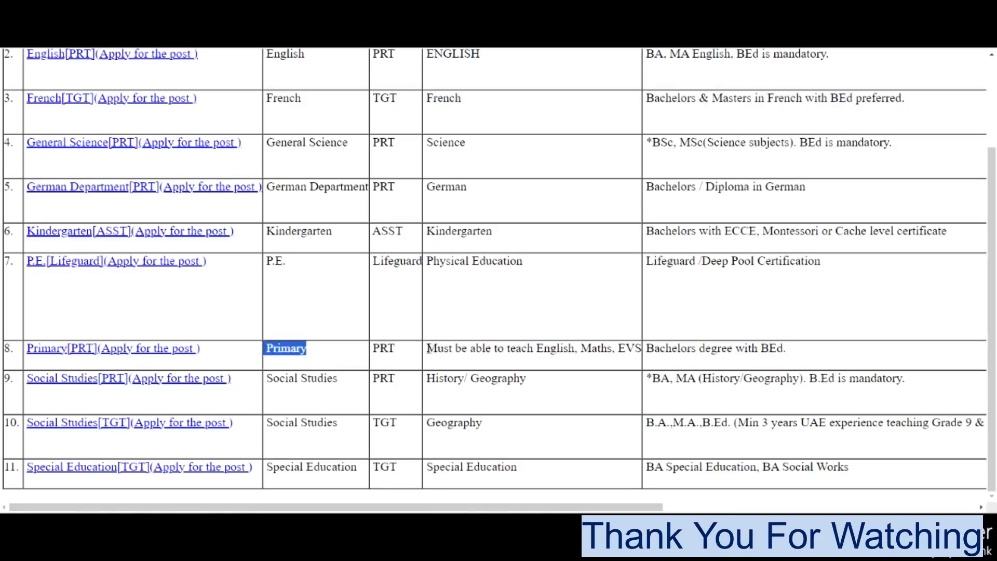
pyautogui.click(533, 348)
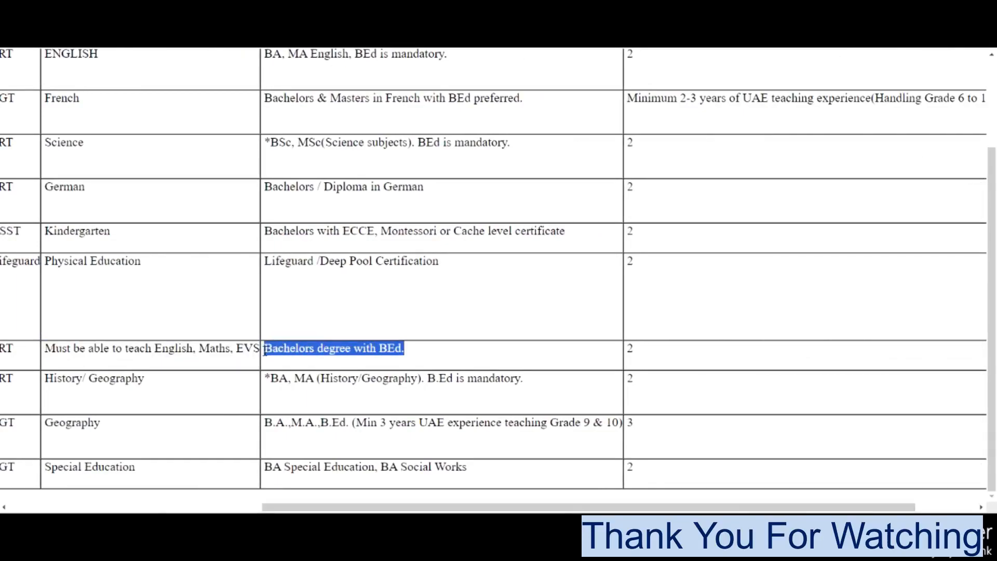
pyautogui.hscroll(3)
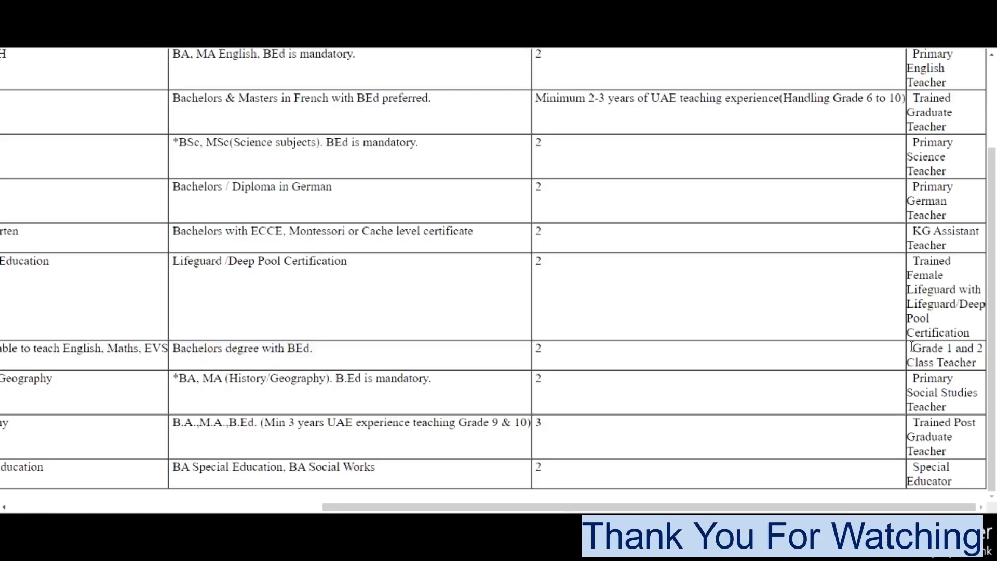
pyautogui.doubleClick(945, 355)
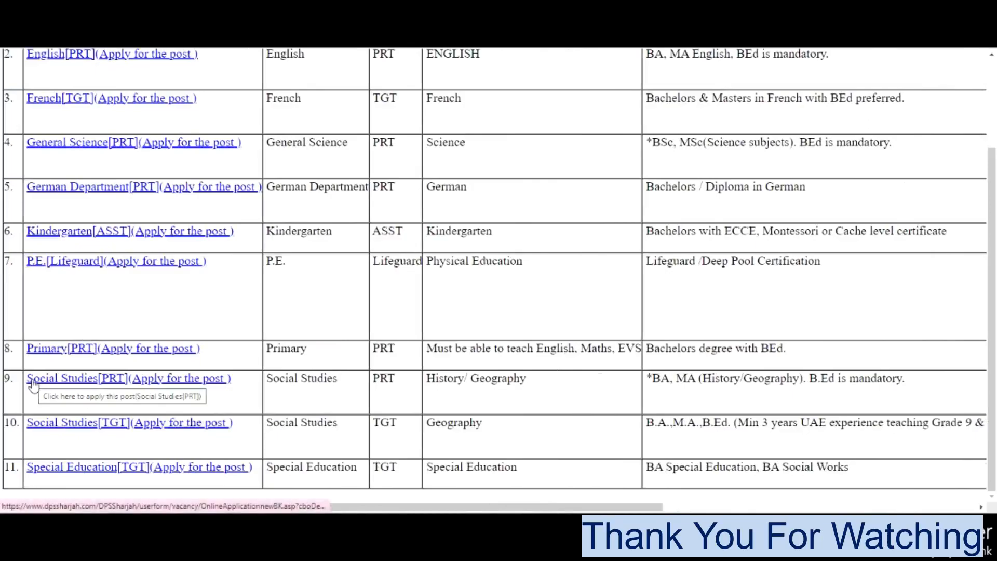
pyautogui.moveTo(335, 390)
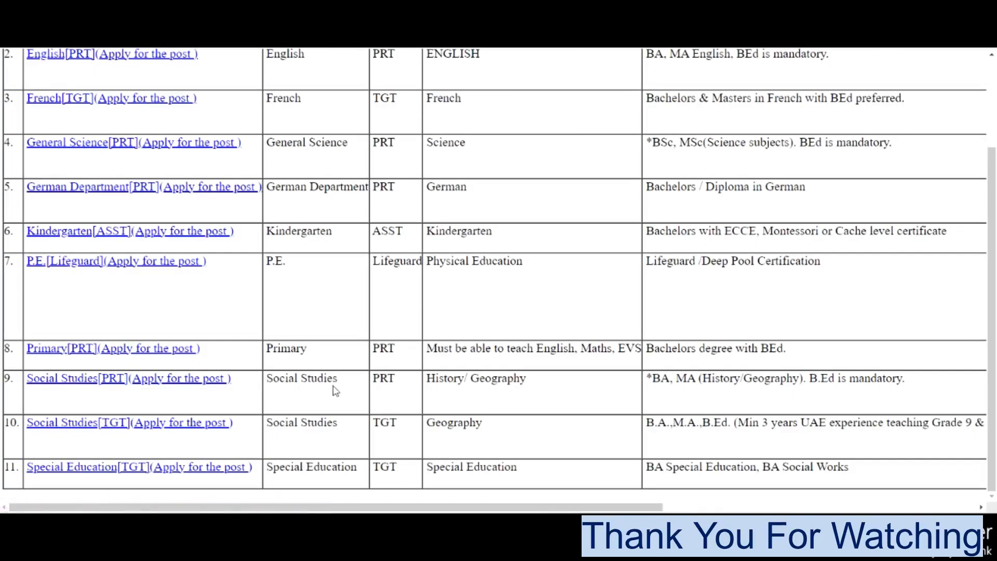
pyautogui.doubleClick(301, 378)
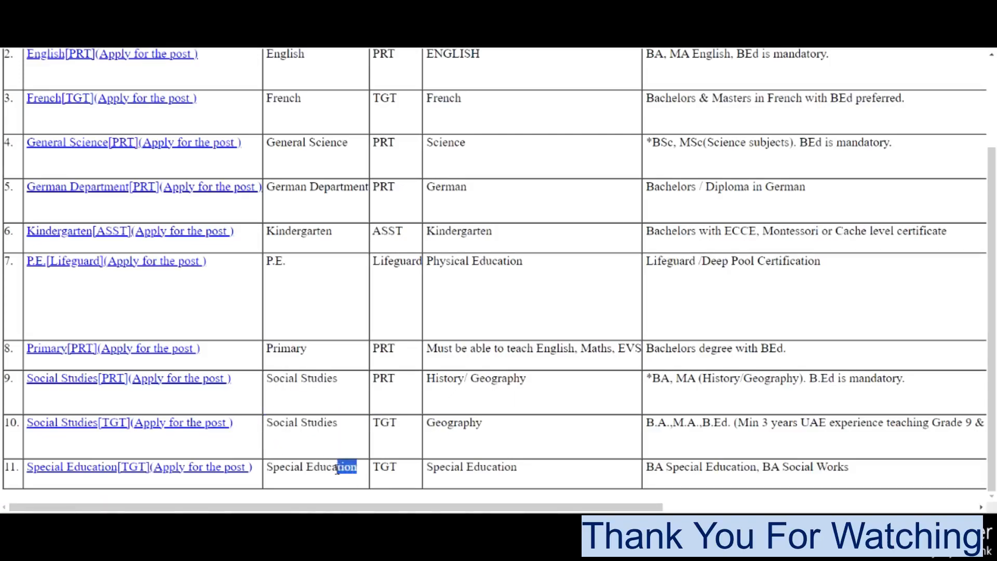
pyautogui.doubleClick(311, 466)
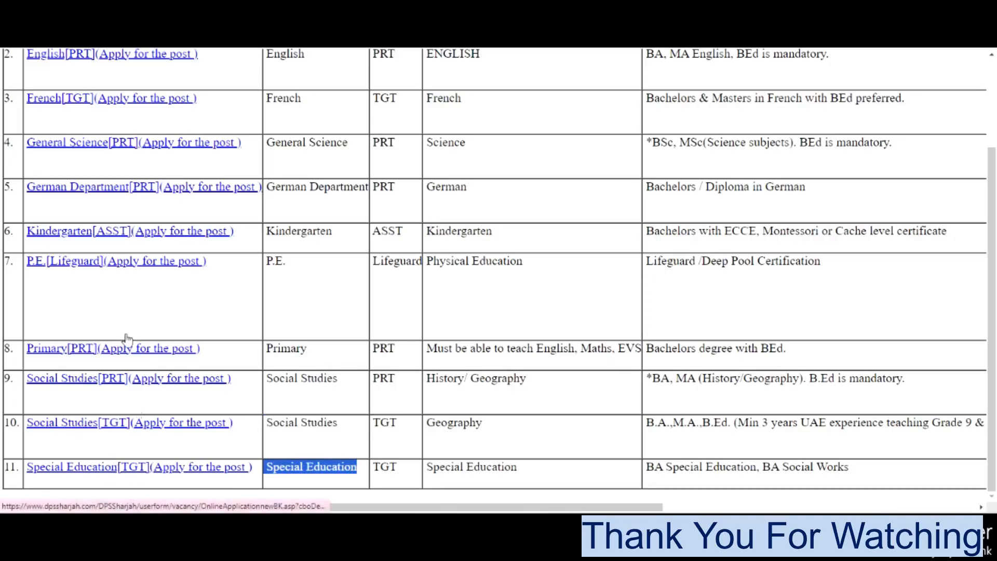
pyautogui.moveTo(259, 403)
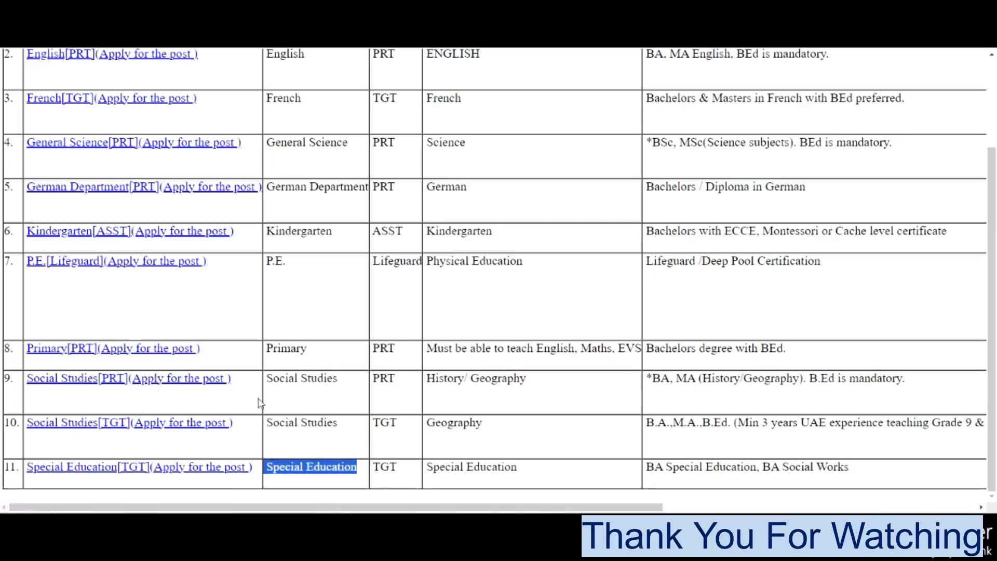
pyautogui.scroll(3)
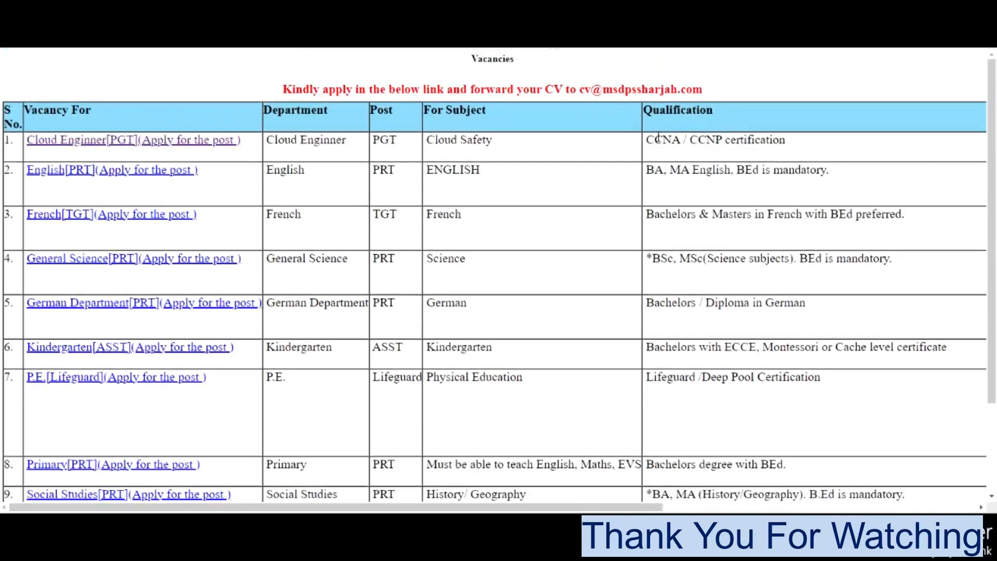
pyautogui.doubleClick(668, 89)
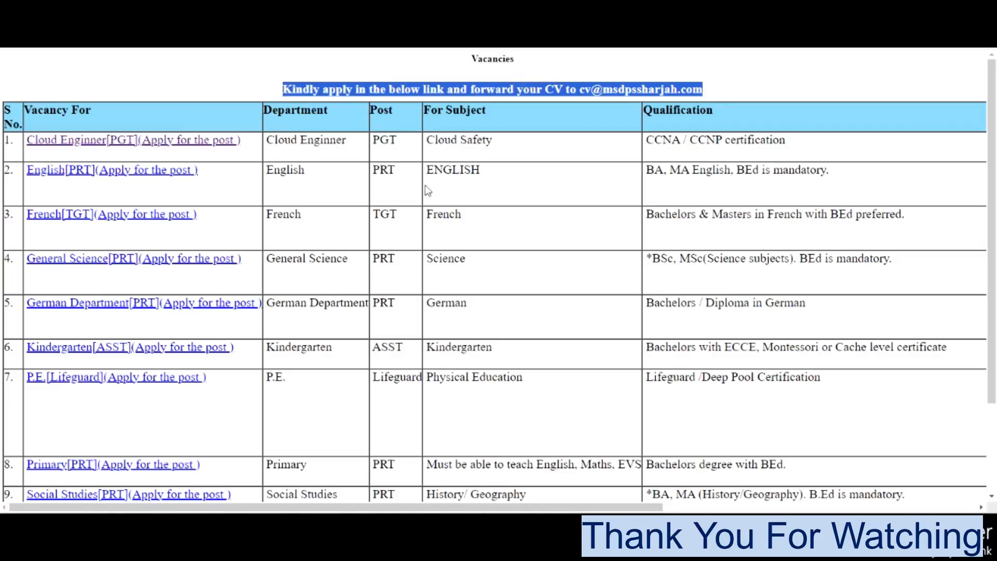
pyautogui.moveTo(686, 132)
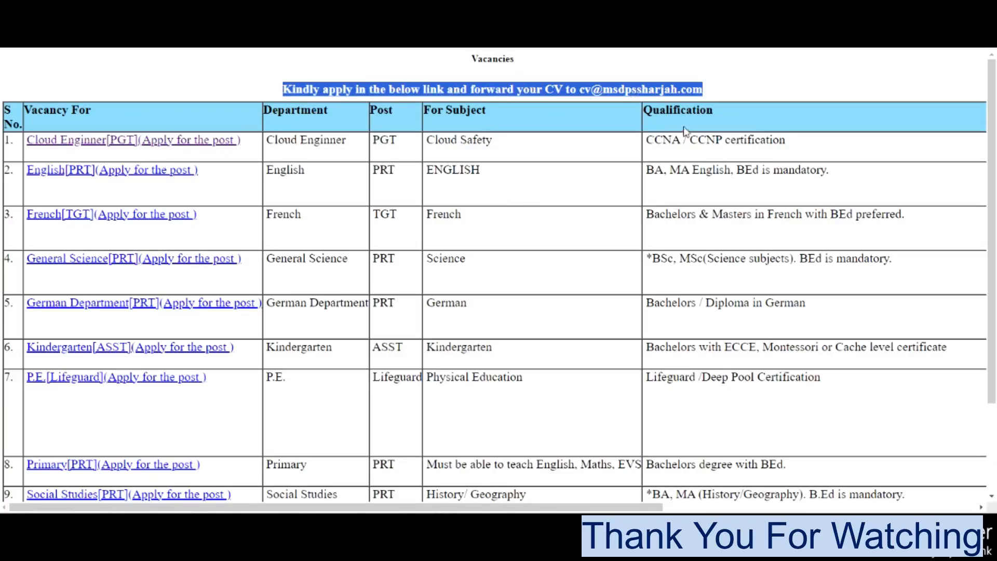
pyautogui.moveTo(176, 181)
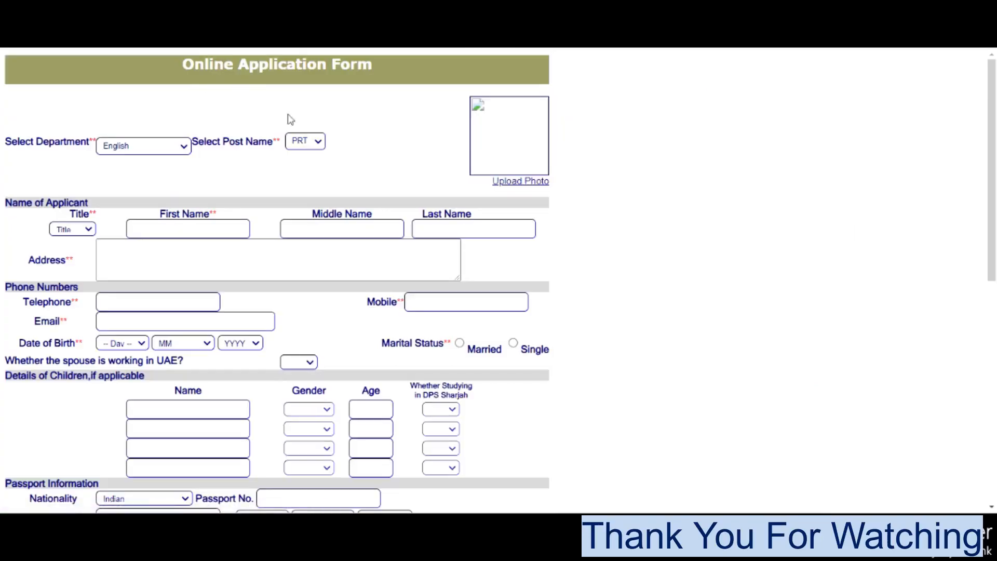
# - Browse the blank application form: department list left on English, Address box, down to resume upload and Submit
pyautogui.scroll(-3)
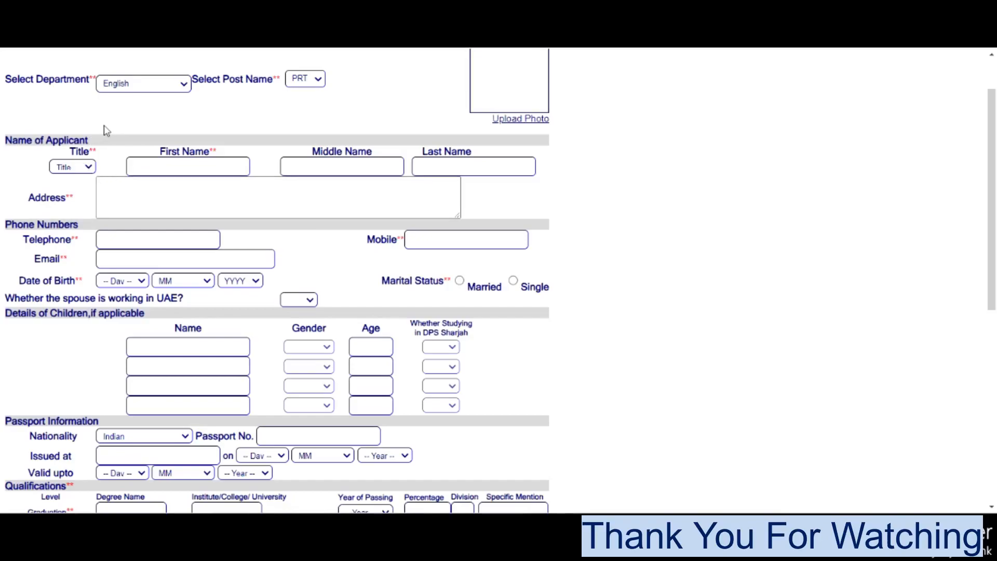
pyautogui.scroll(3)
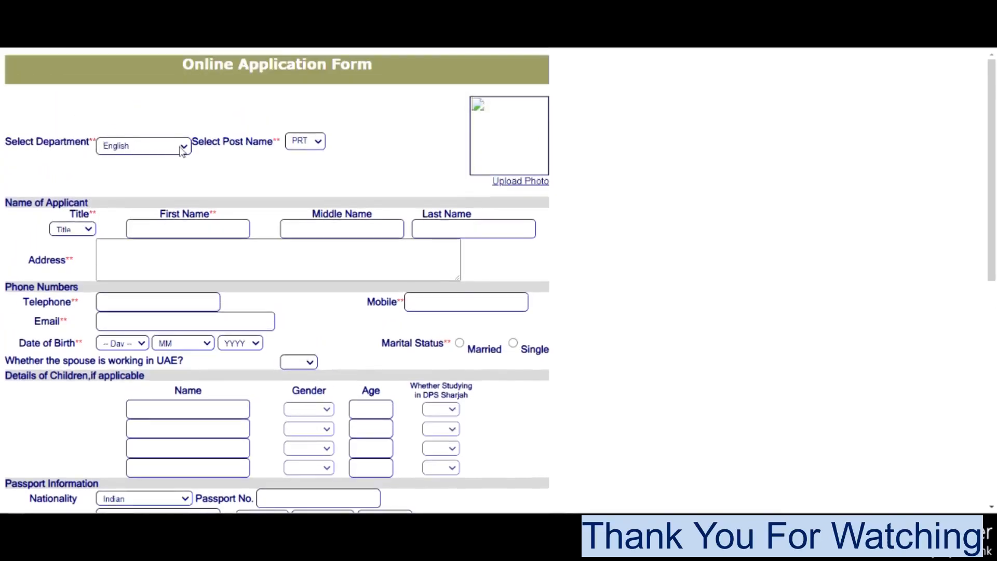
pyautogui.click(185, 141)
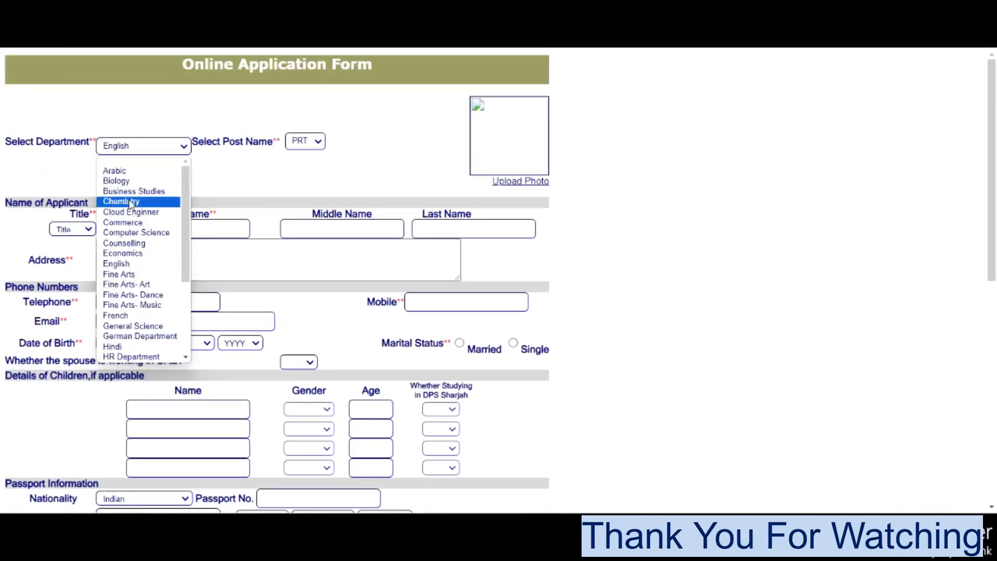
pyautogui.moveTo(131, 356)
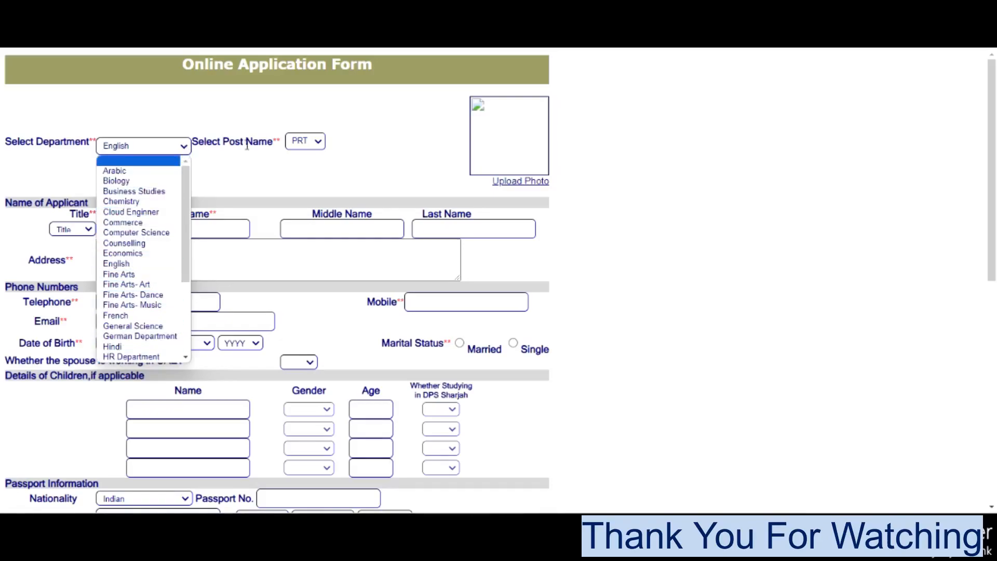
pyautogui.click(304, 141)
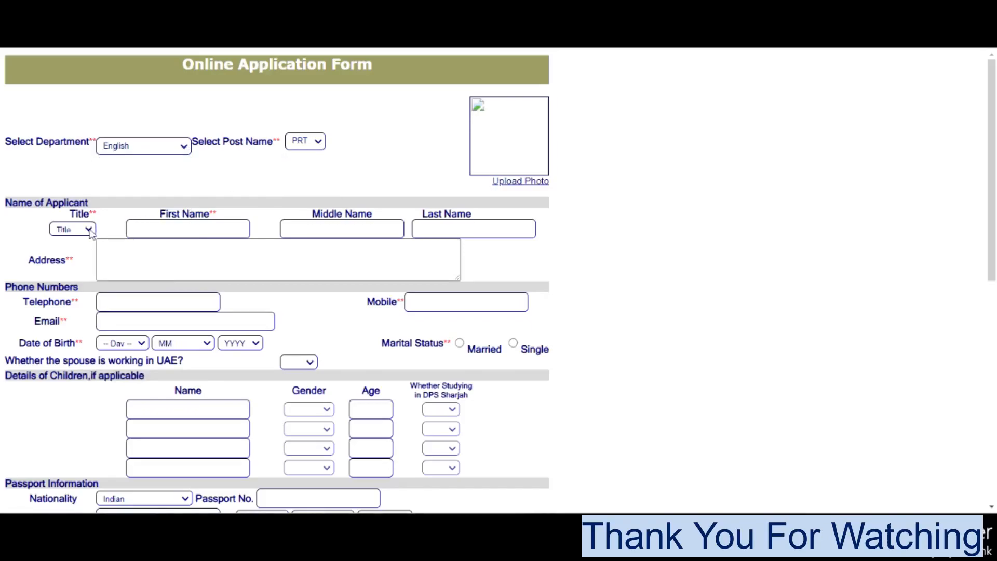
pyautogui.click(71, 230)
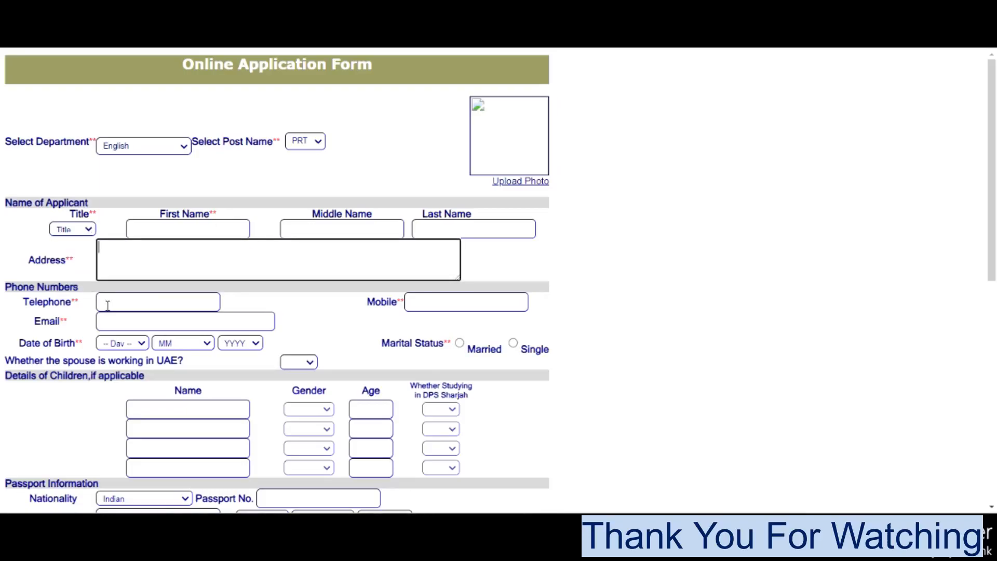
pyautogui.scroll(-3)
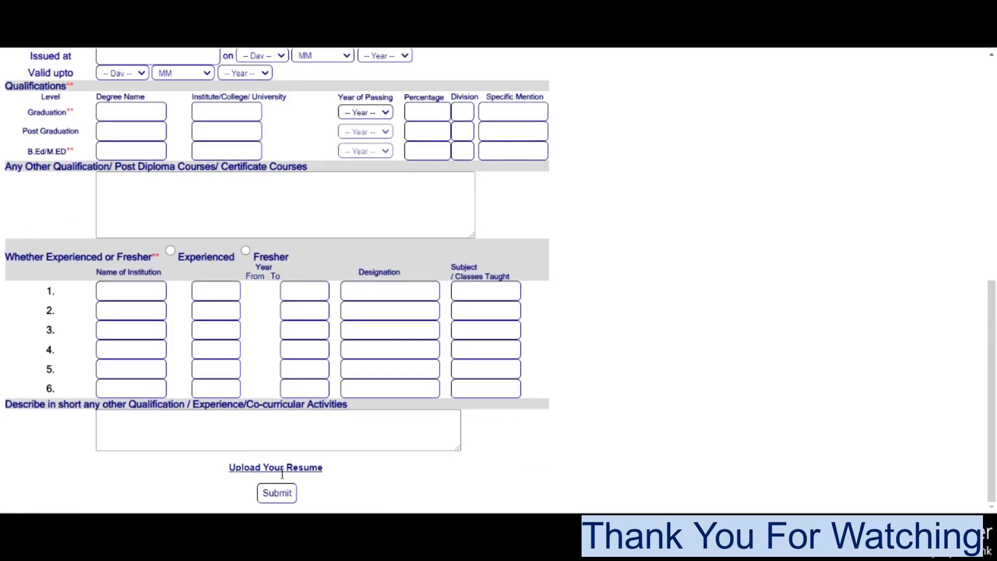
pyautogui.moveTo(16, 106)
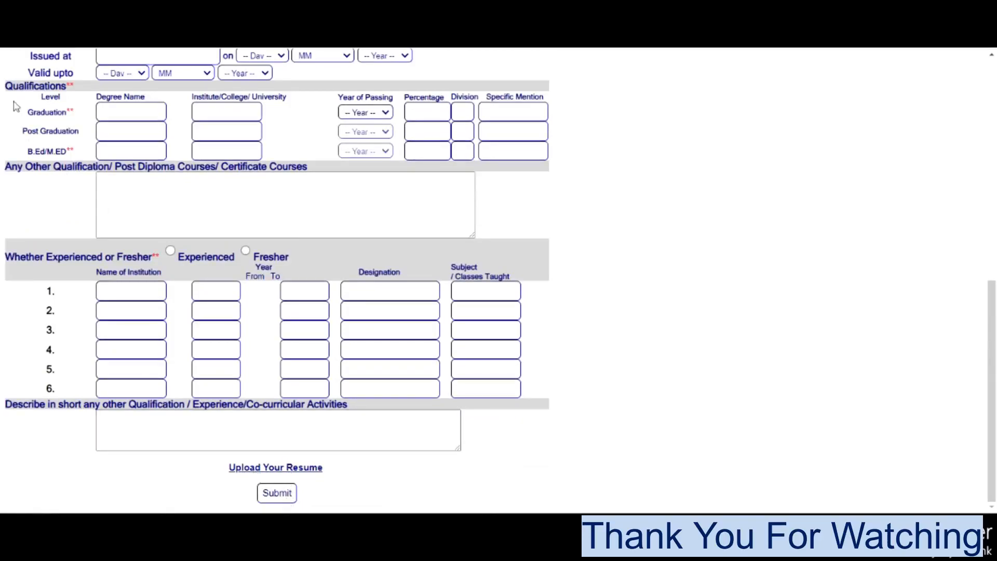